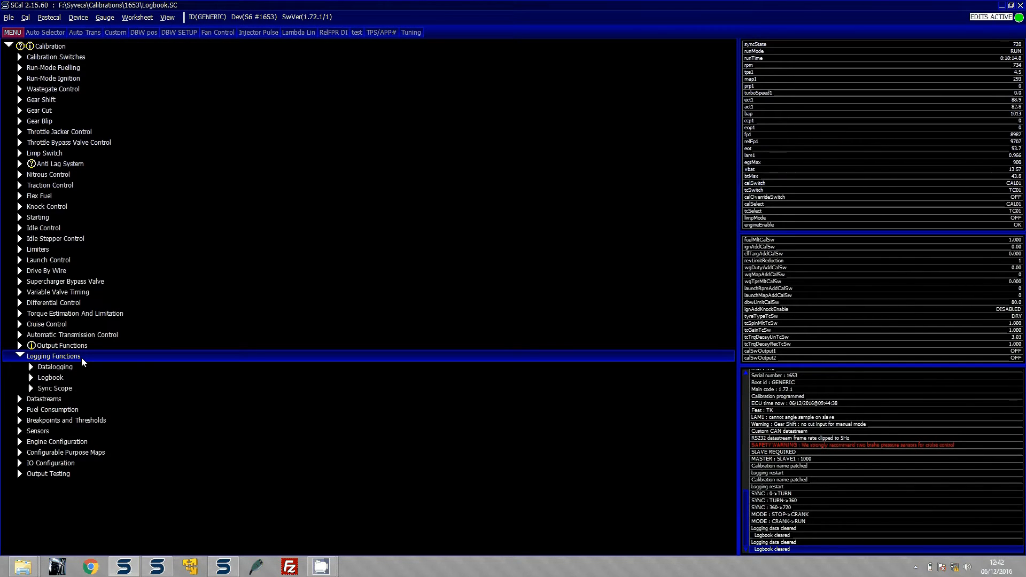
- Show the Logbook thresholds: On-Load Engine Speed 4000 rpm and On-Load Throttle Position 50%
click(55, 367)
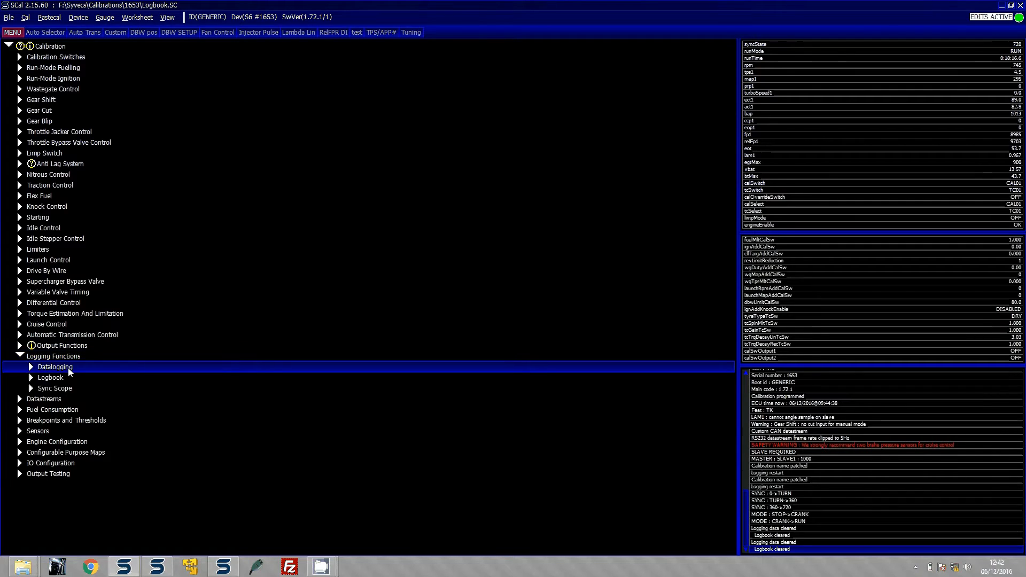
click(50, 377)
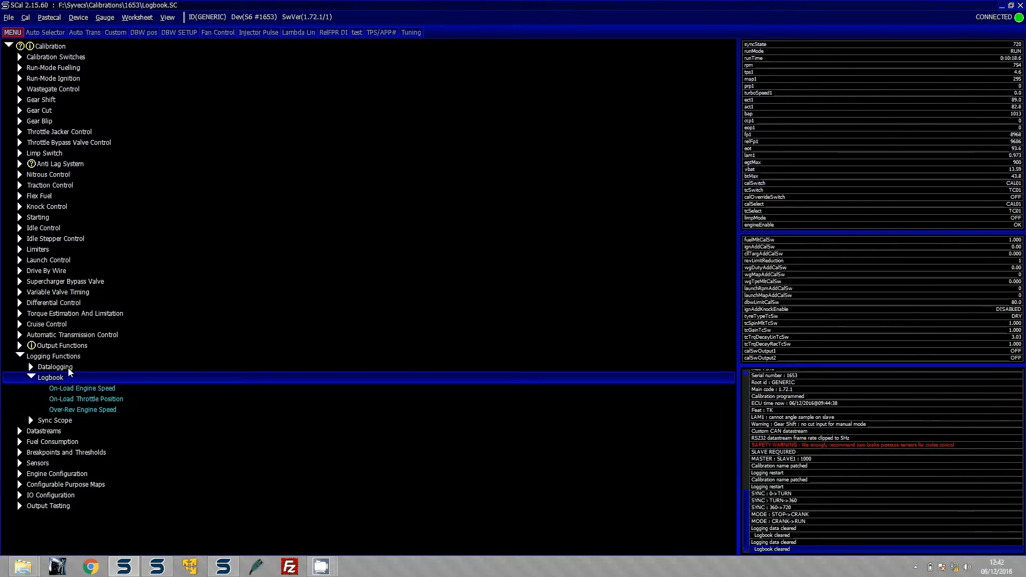
click(82, 388)
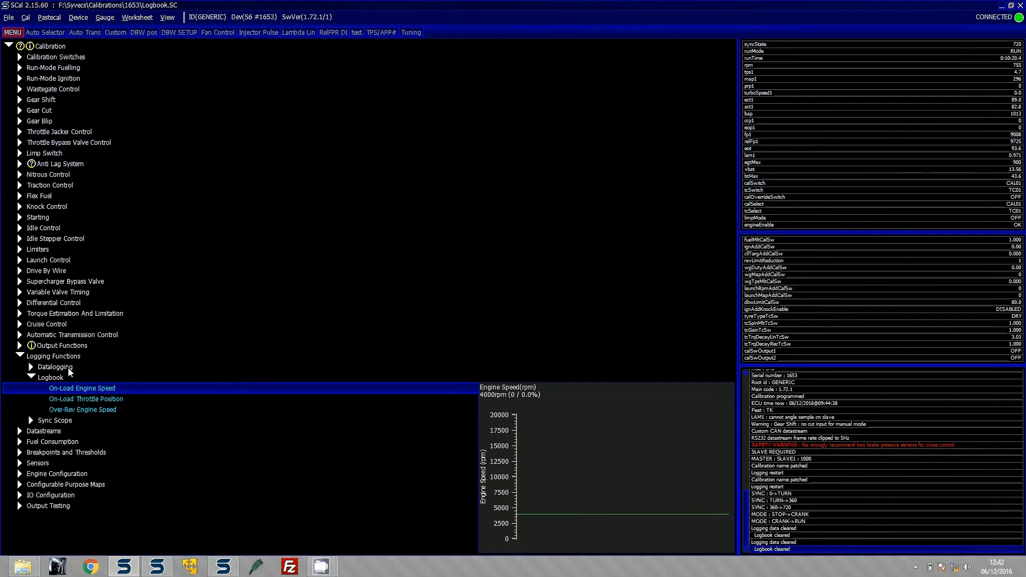
click(85, 399)
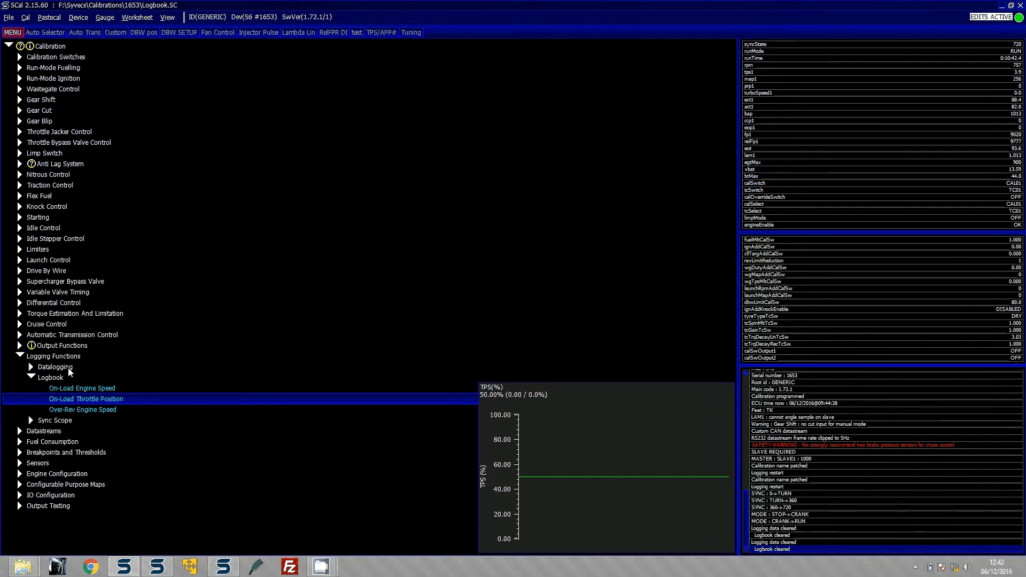
- Add a logOnLoadTime gauge with an update rate, showing the on-load counter at 0:00:00.3
click(51, 377)
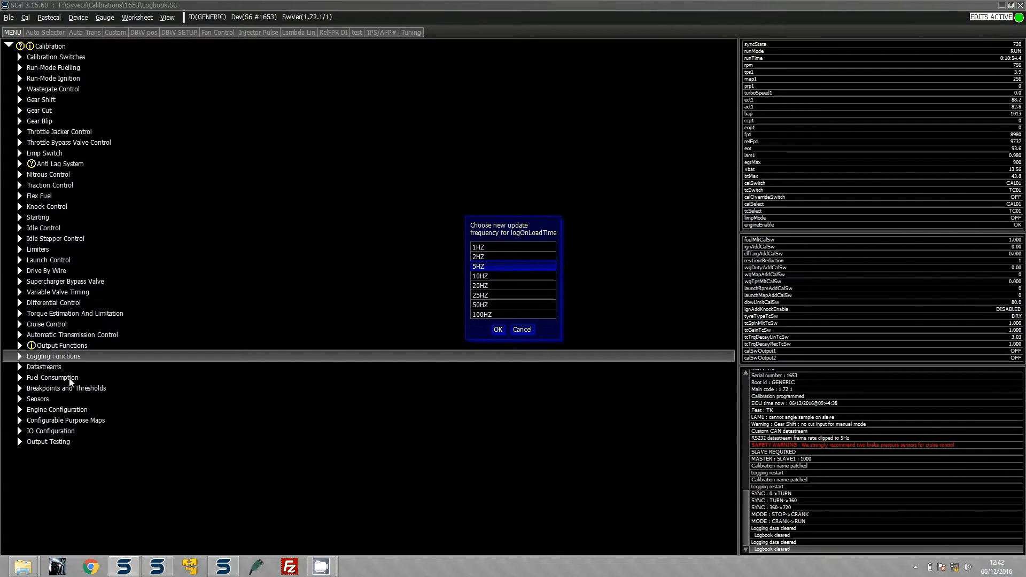
click(497, 329)
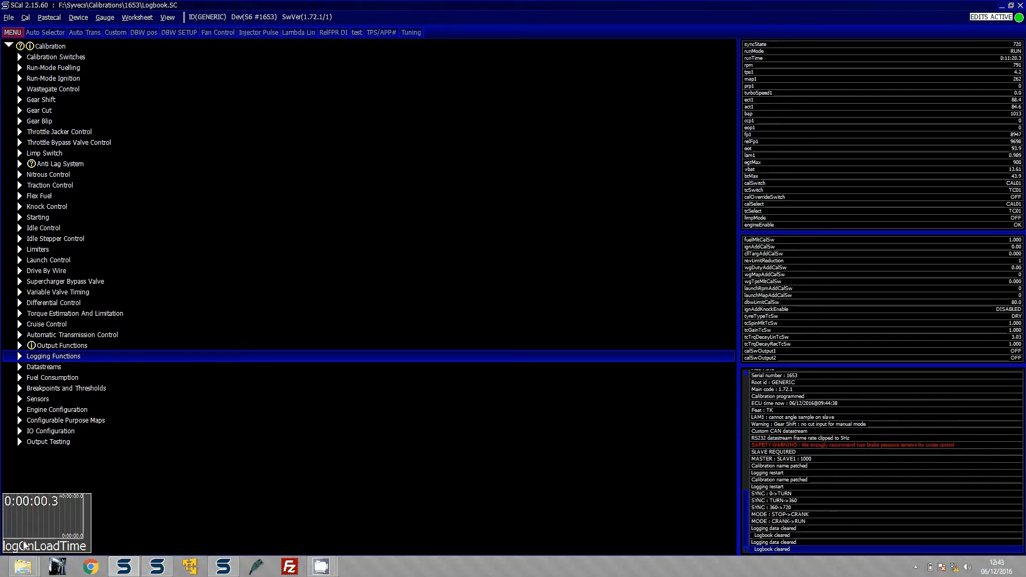
- Add a limpMode gauge and set the Engine Coolant Trip Temperature to 85 °C
click(104, 17)
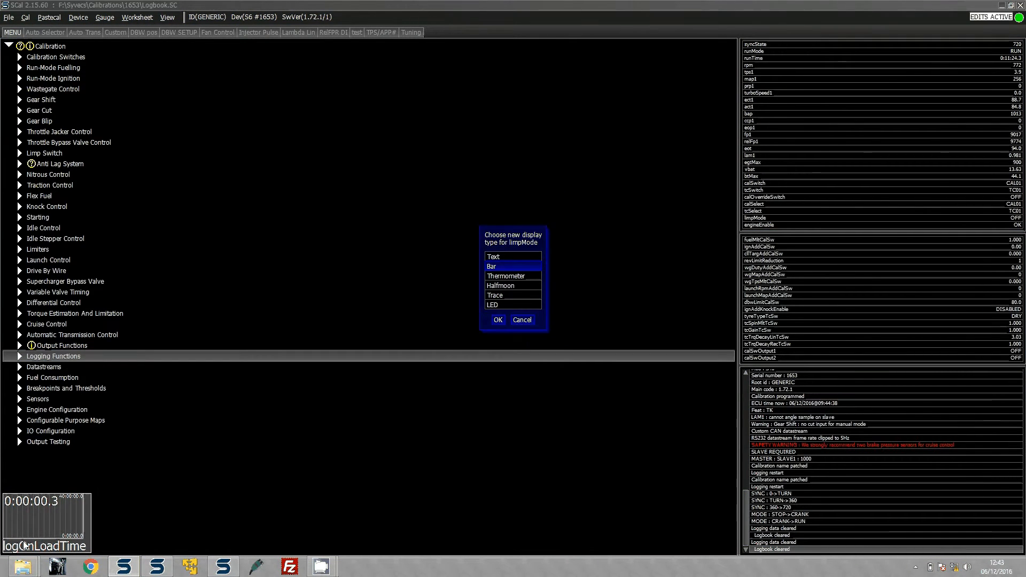
click(497, 320)
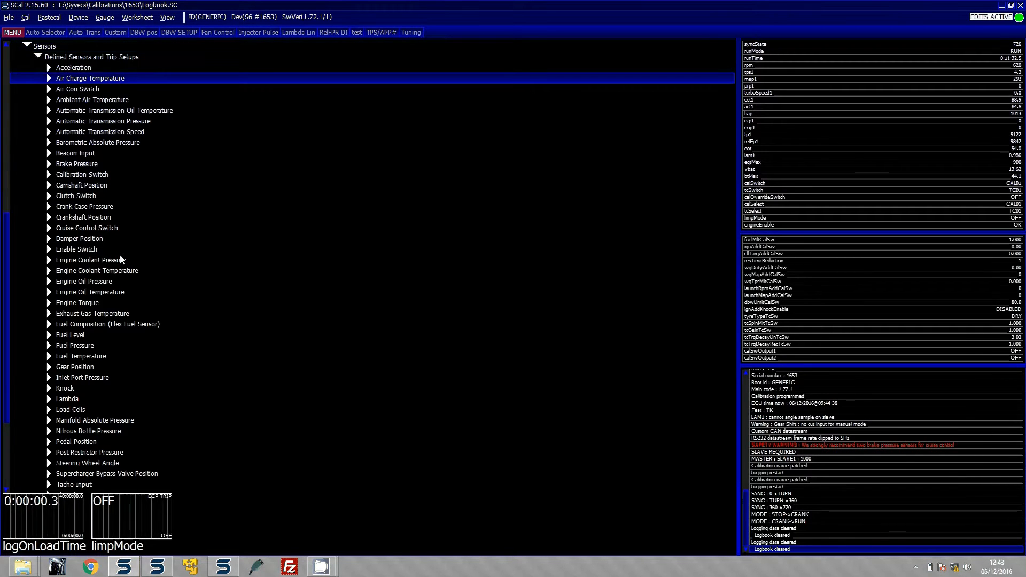
click(50, 271)
text(85)
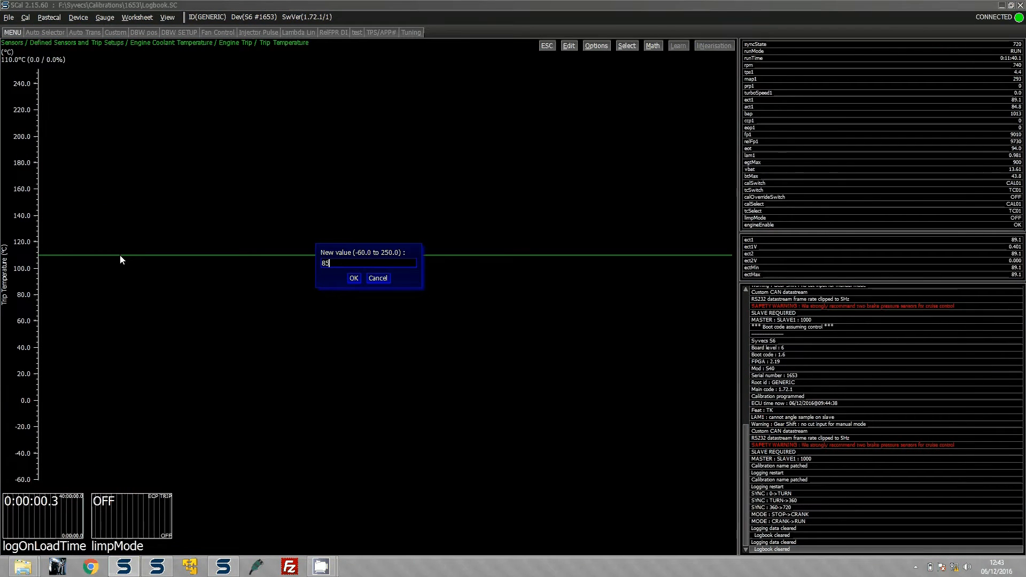
click(353, 278)
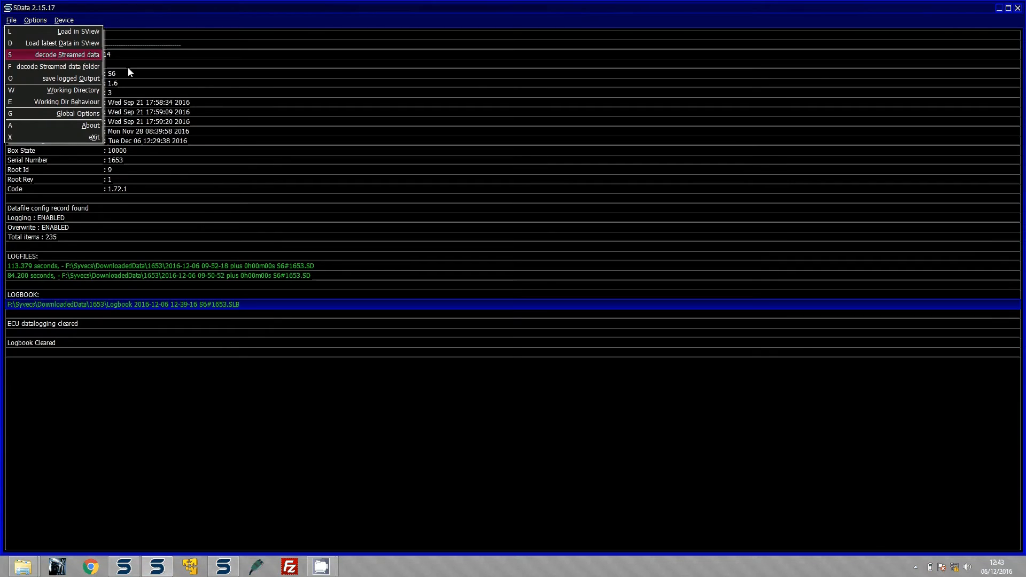
- Read data from the S6 via Device > Read data with the comment 'Logbook test'
click(63, 19)
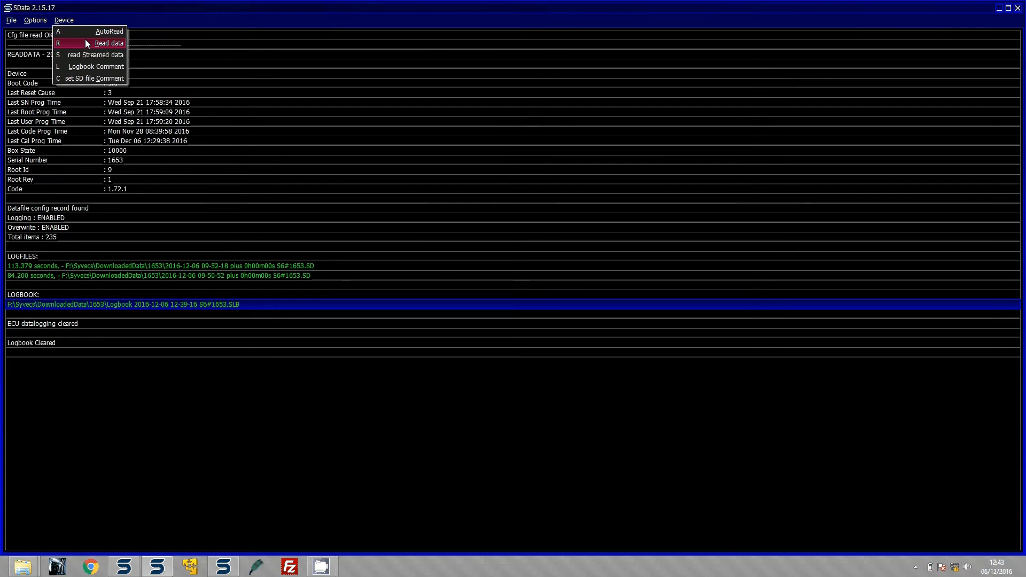
click(109, 43)
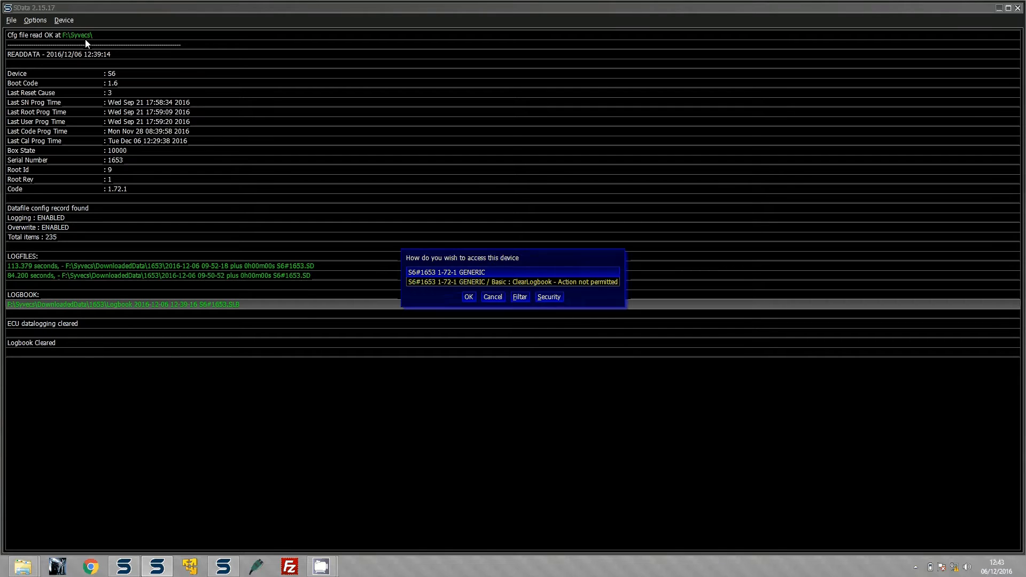
click(467, 296)
text(Logbook t)
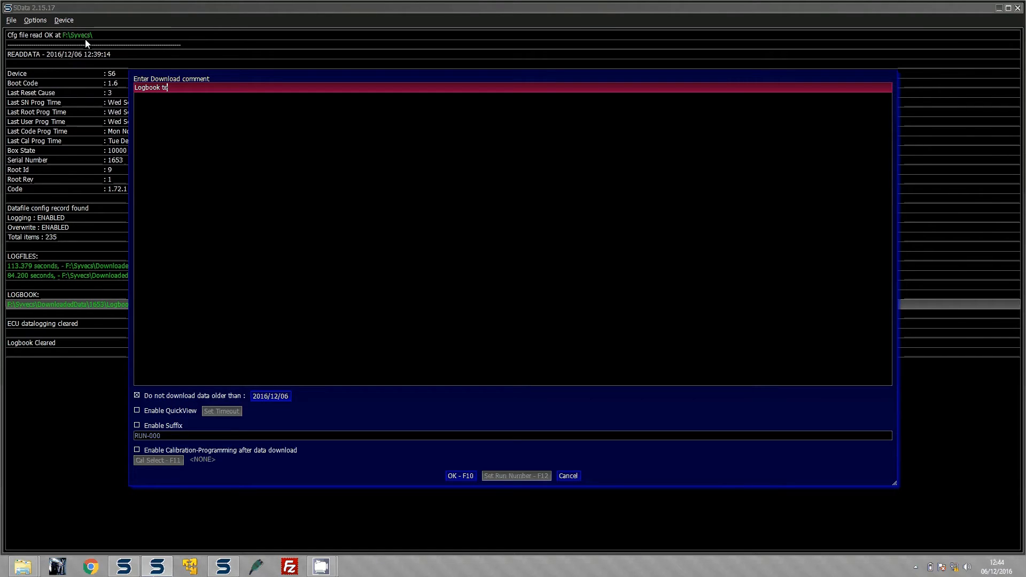
text(est)
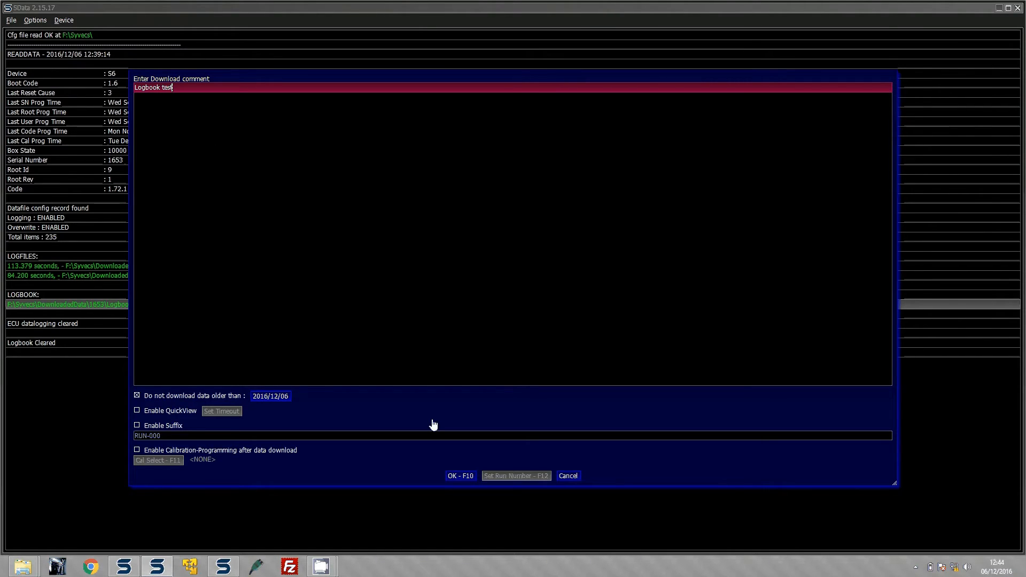
click(460, 476)
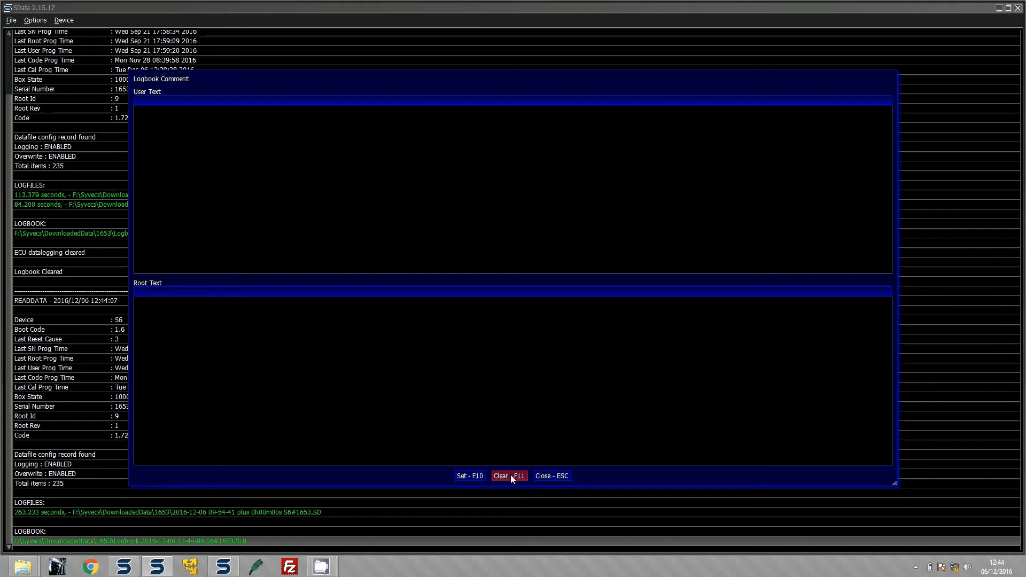
click(550, 476)
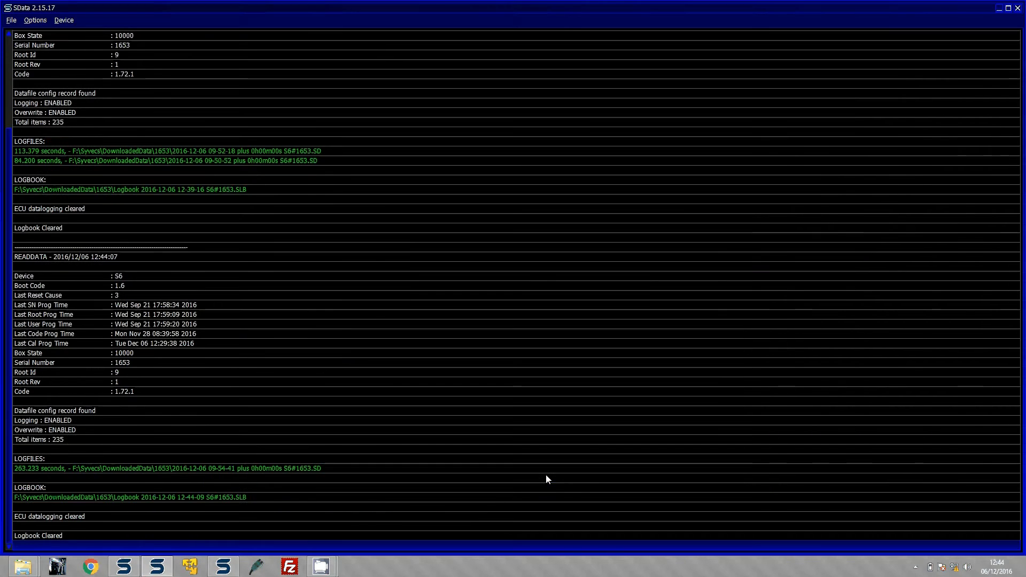
mouse_move(130, 472)
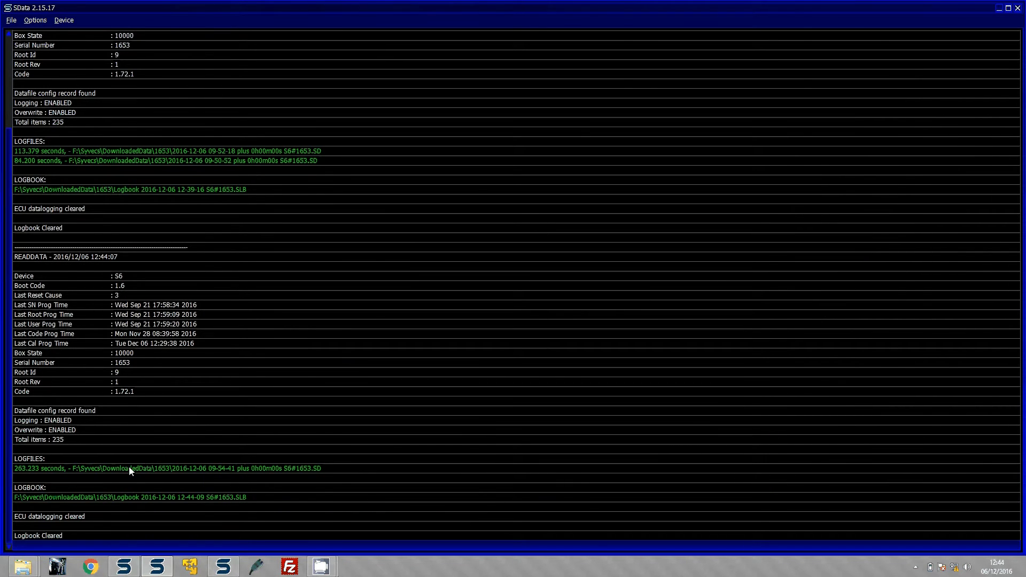
click(167, 468)
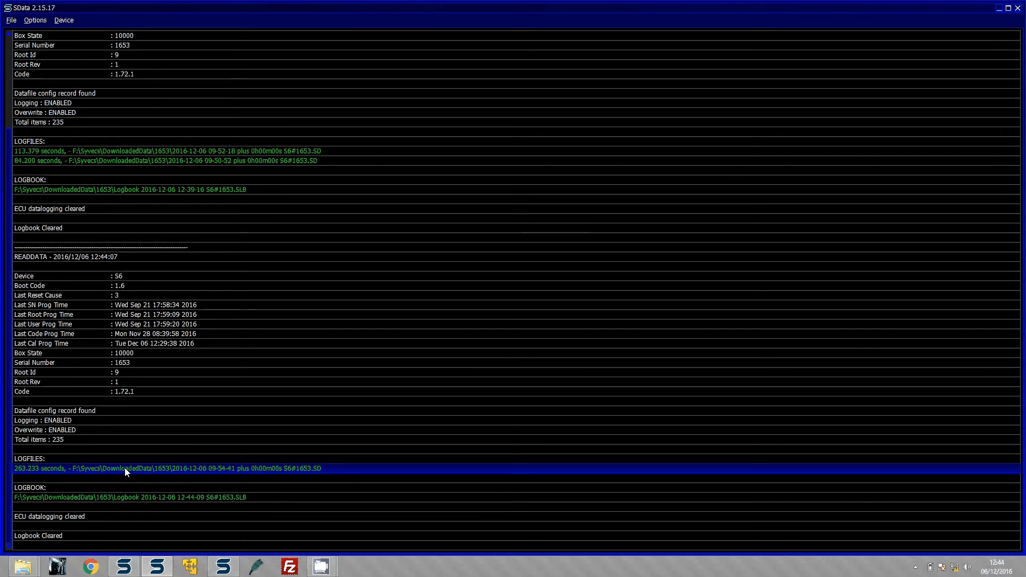
click(130, 498)
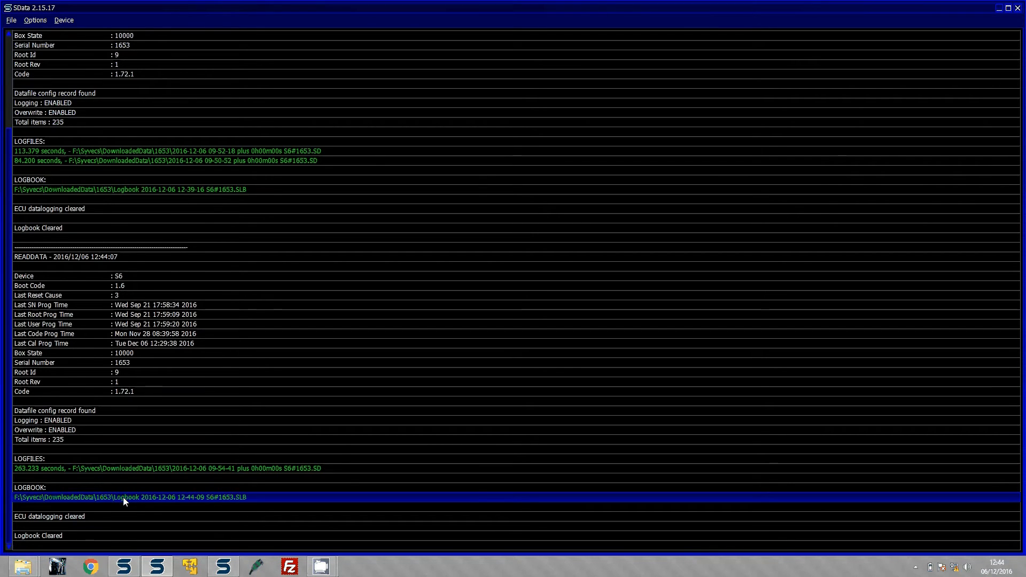
click(35, 20)
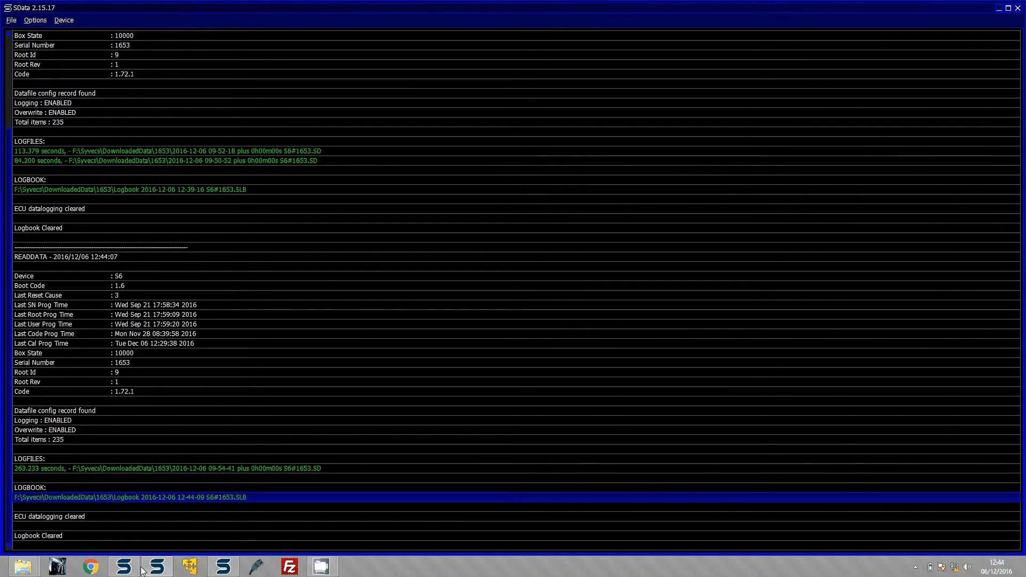
mouse_move(139, 567)
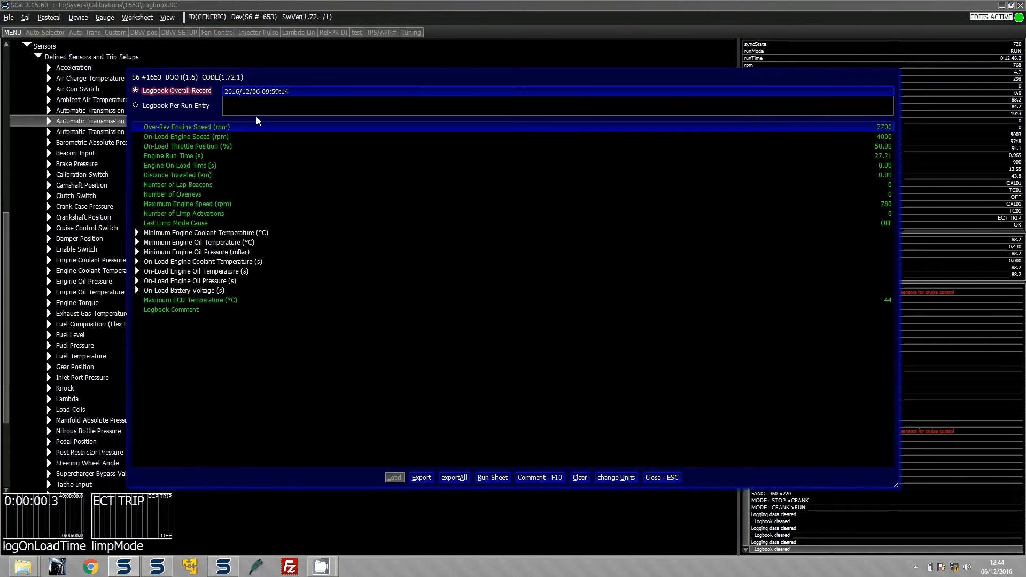
- Inspect the Over-Rev Engine Speed record, close the Logbook Overall Record and open the file browser
click(186, 127)
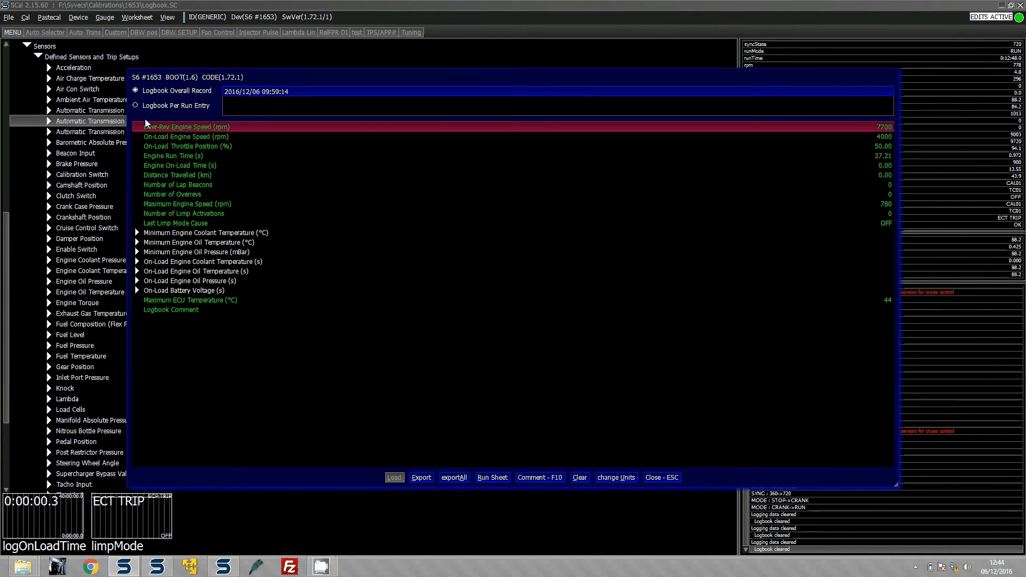
click(135, 106)
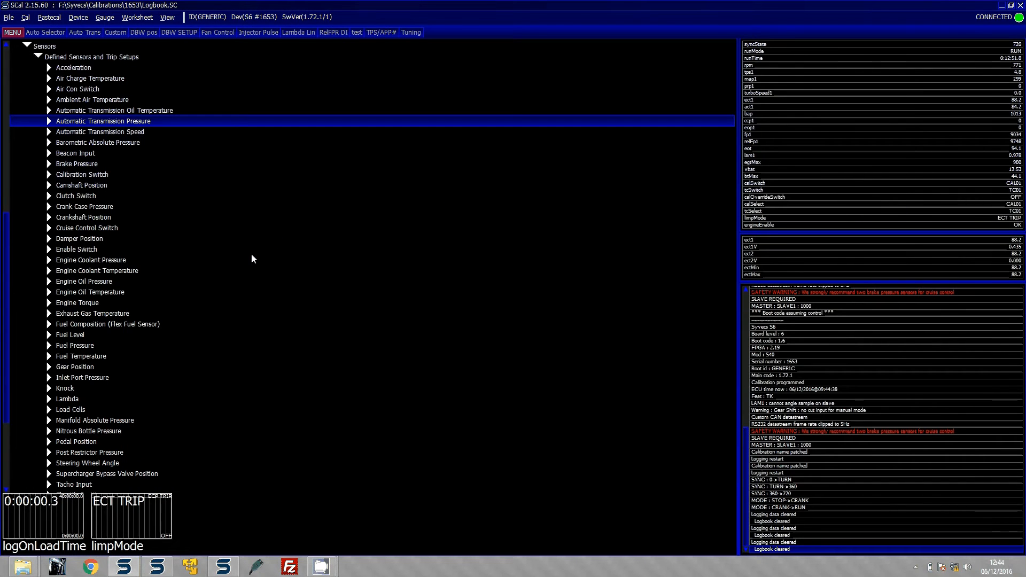
click(24, 565)
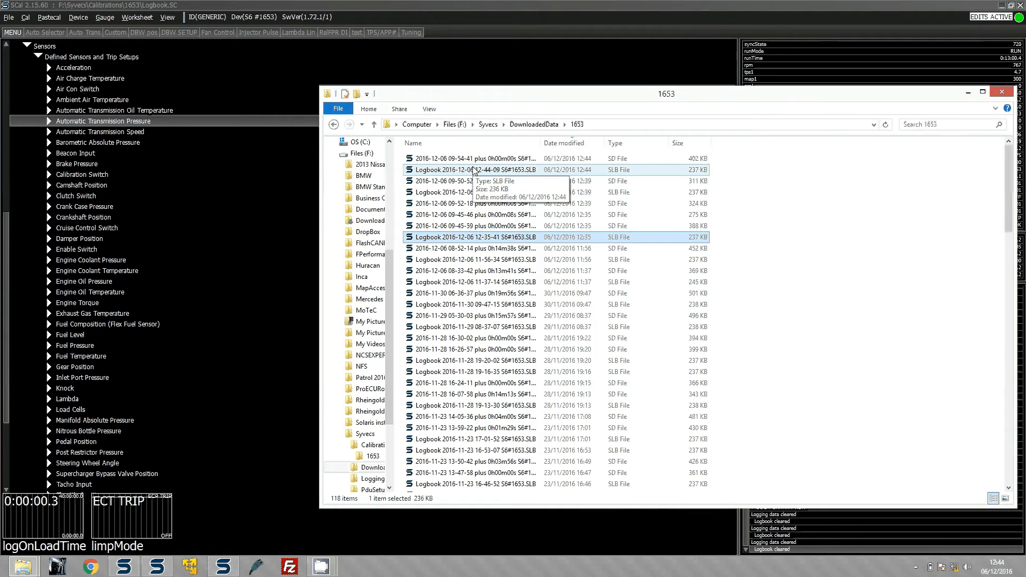
- Open the 12-44-09 Logbook .SLB file from the 1653 DownloadedData folder
click(476, 158)
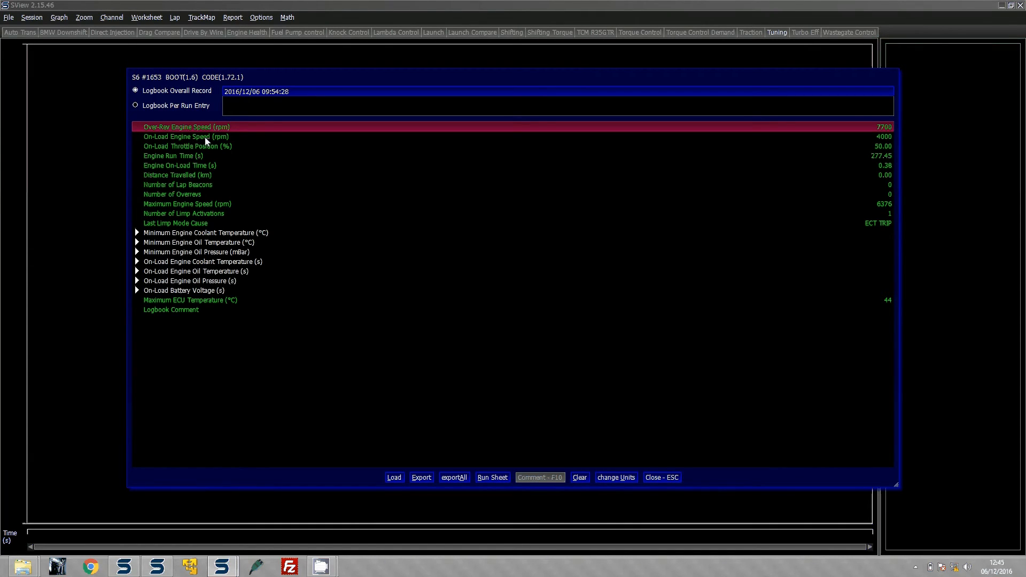
- Highlight Engine Run Time 277.45 s, Maximum Engine Speed 6376 rpm and one limp activation
click(186, 147)
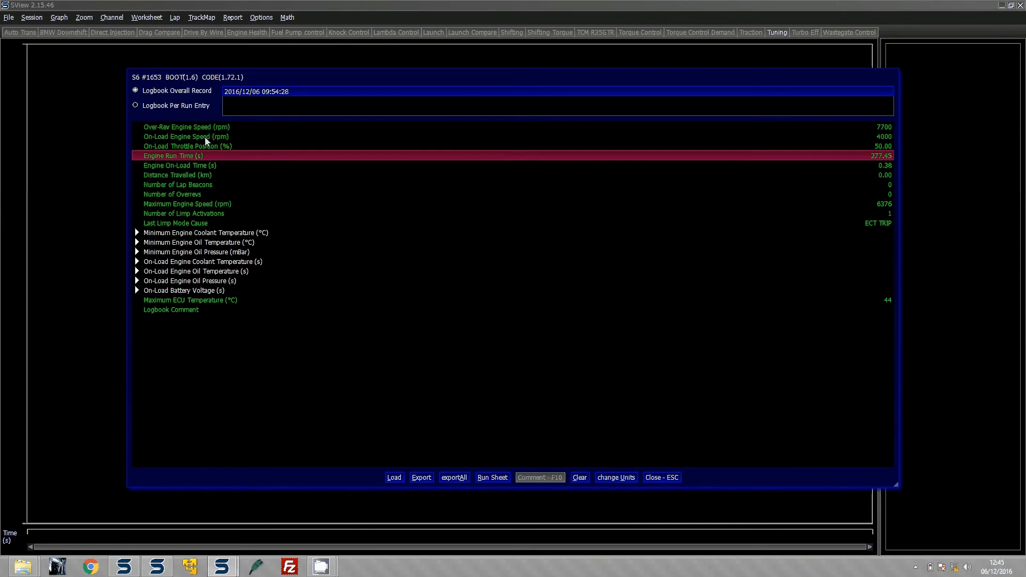
click(180, 165)
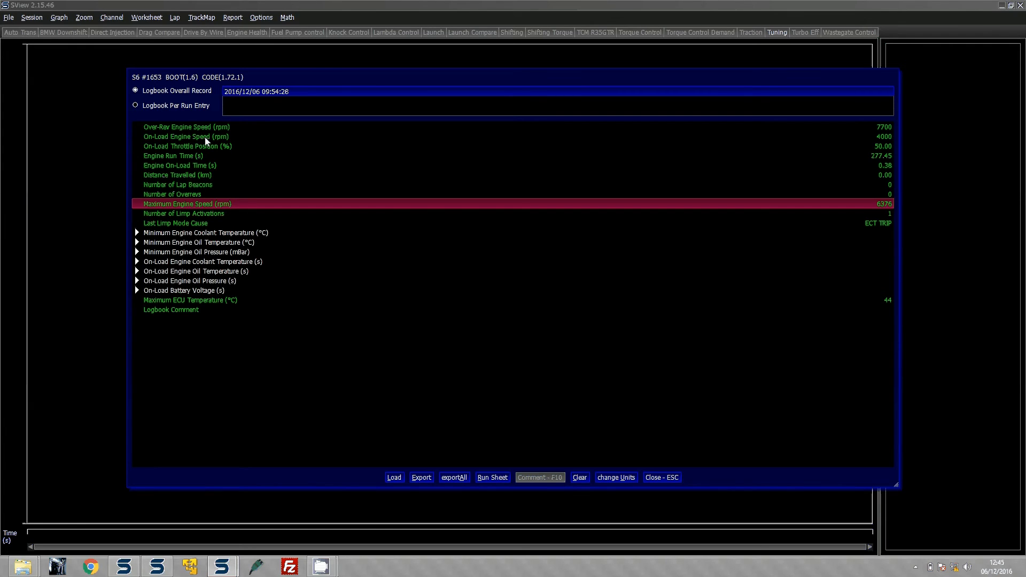
click(175, 223)
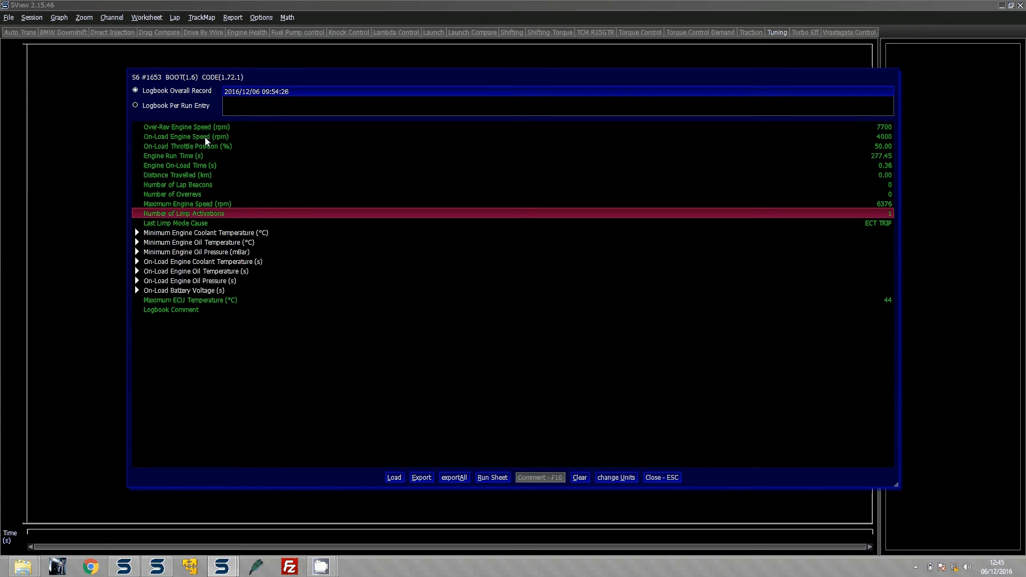
- Switch to Logbook Per Run Entry and select the 2016/12/06 09:54:29 run
click(136, 106)
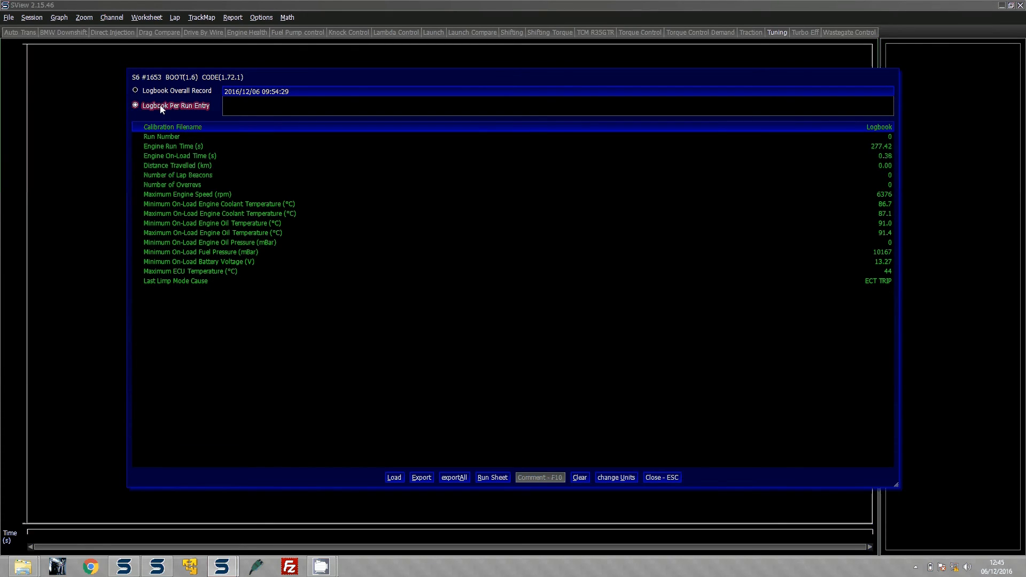
click(279, 91)
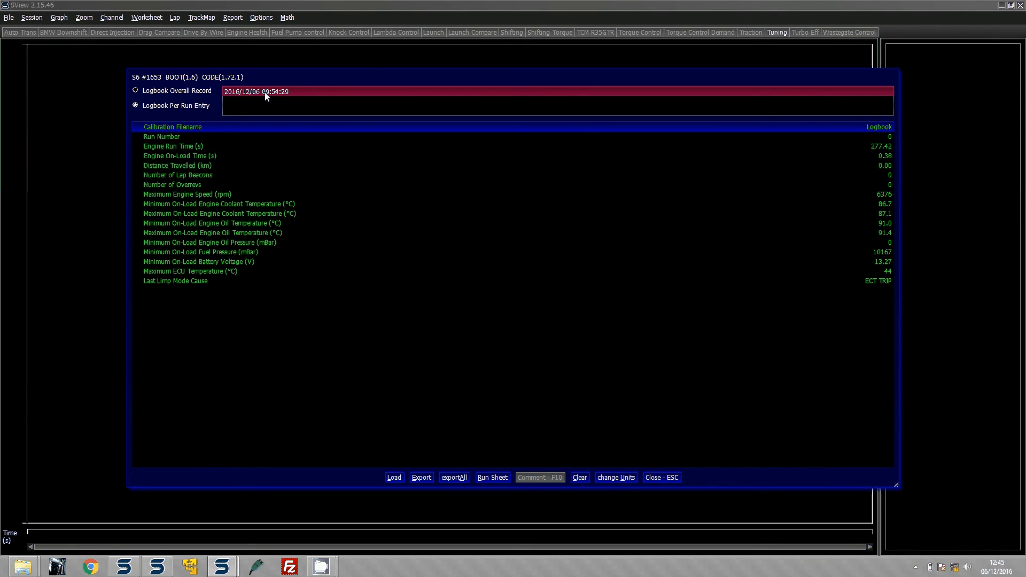
mouse_move(273, 98)
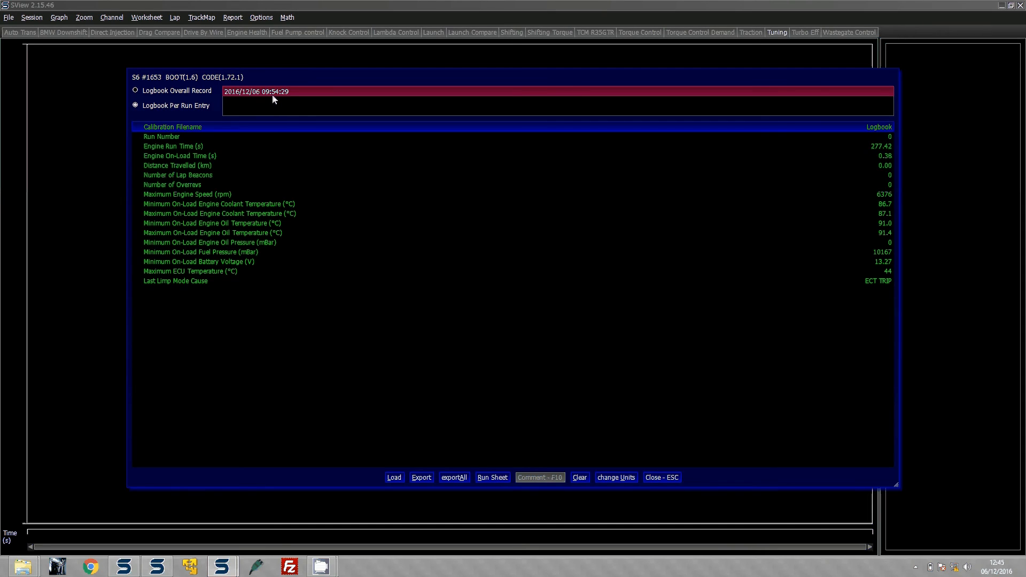
mouse_move(272, 122)
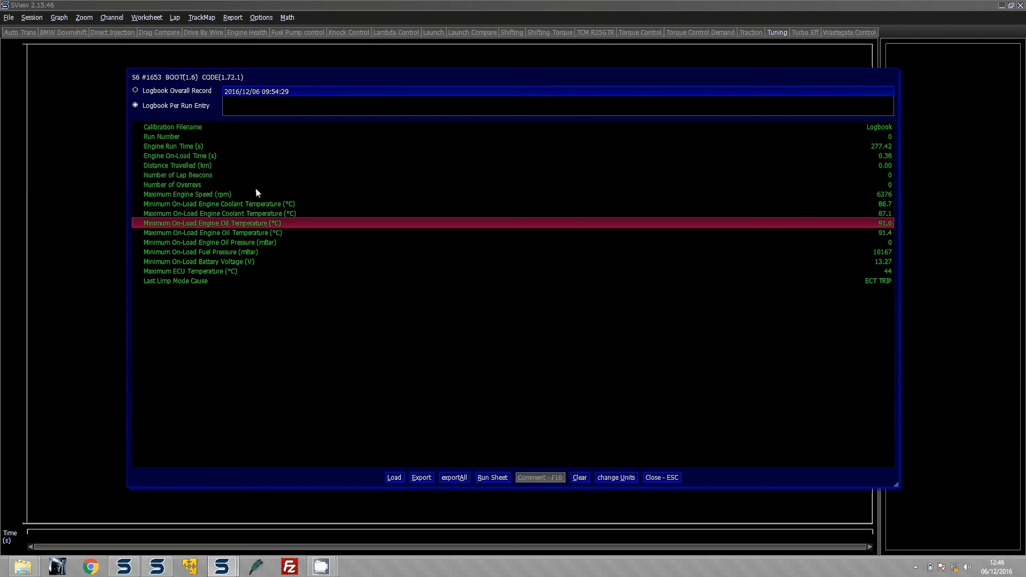
- Highlight minimum battery voltage 13.27 V, minimum on-load oil pressure and maximum ECU temperature 44 °C
click(196, 261)
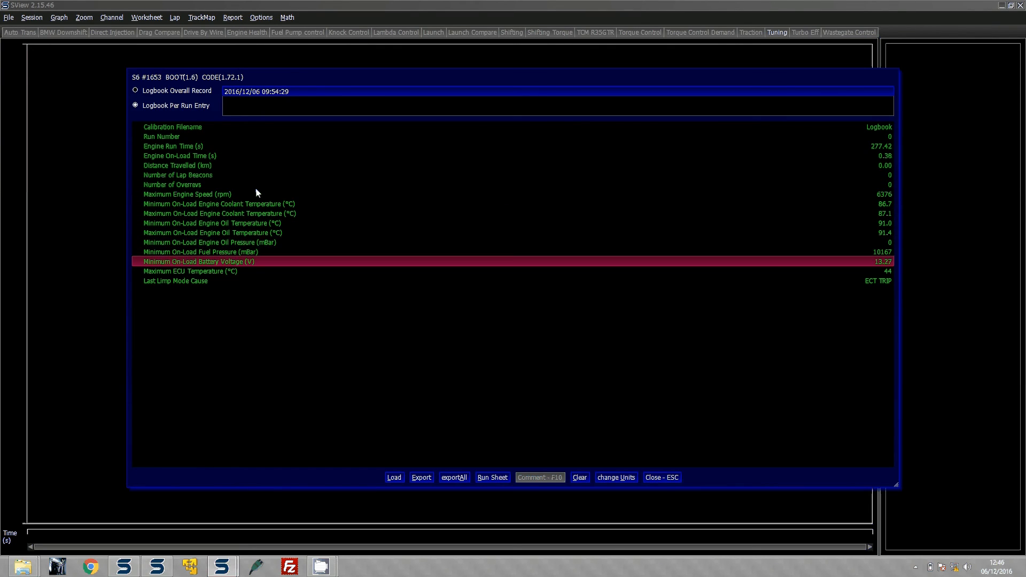
click(209, 242)
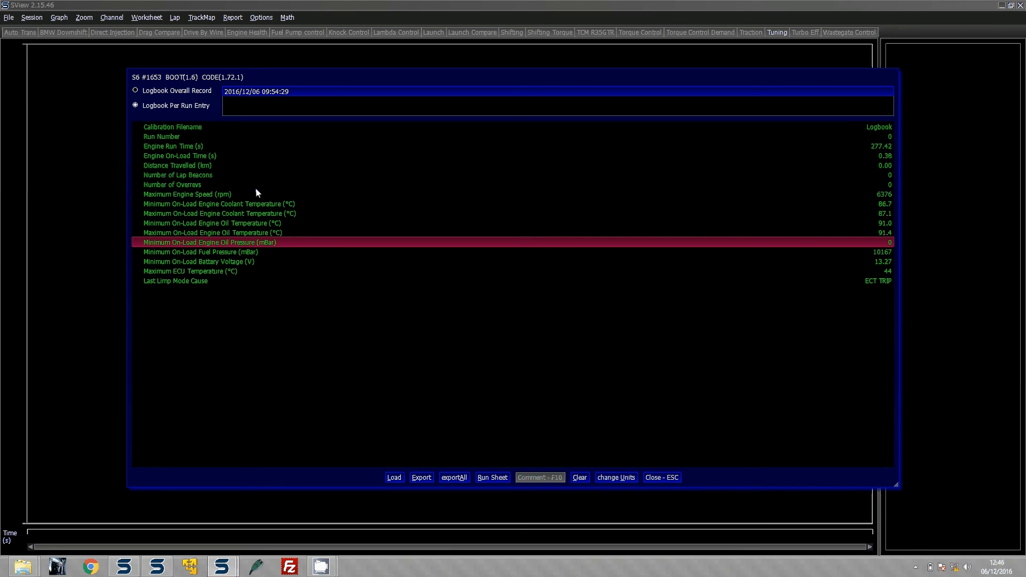
click(196, 262)
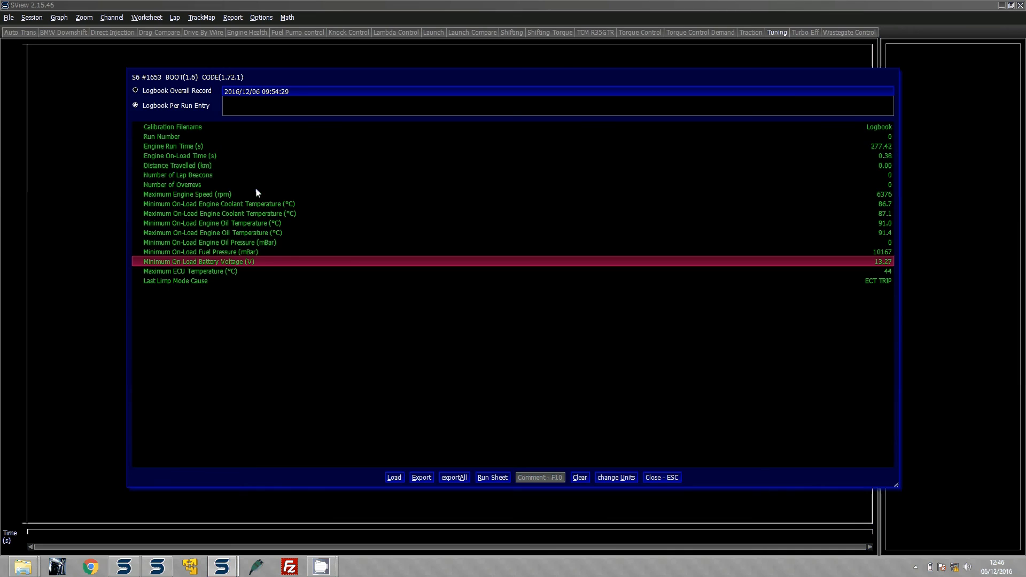
click(190, 270)
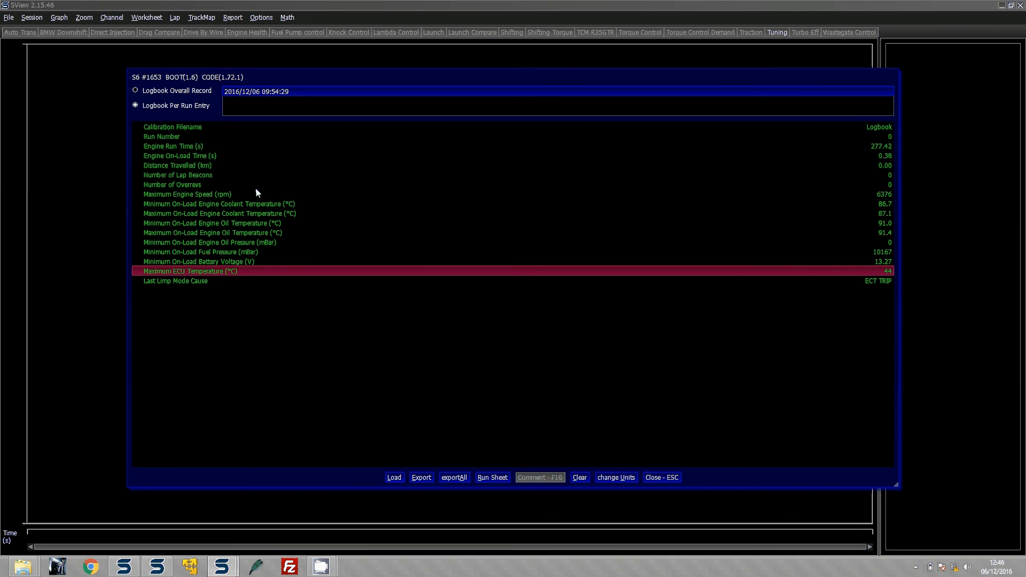